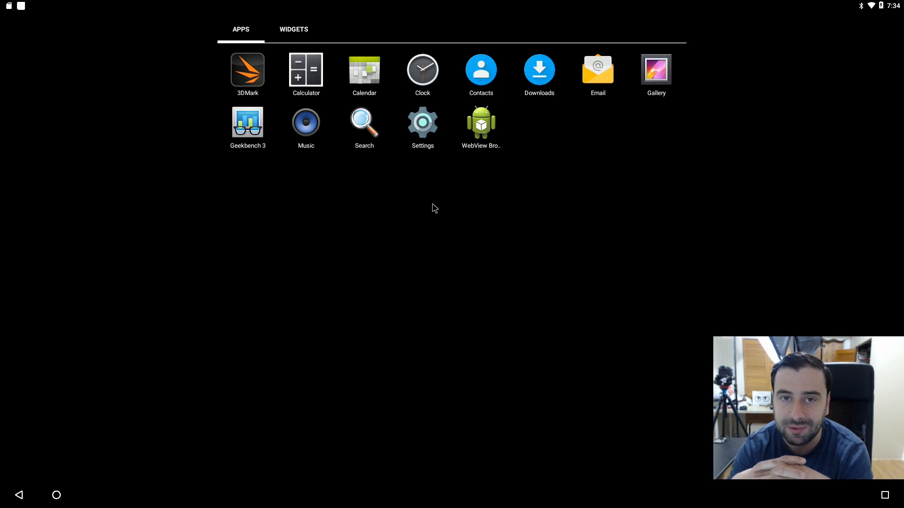
{"action": "mouse_move", "coordinate": [105, 215]}
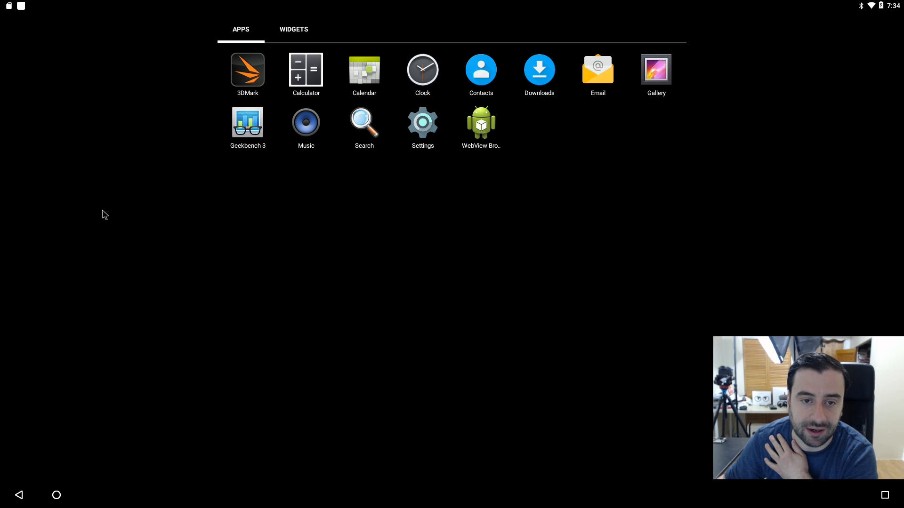
{"action": "mouse_move", "coordinate": [259, 62]}
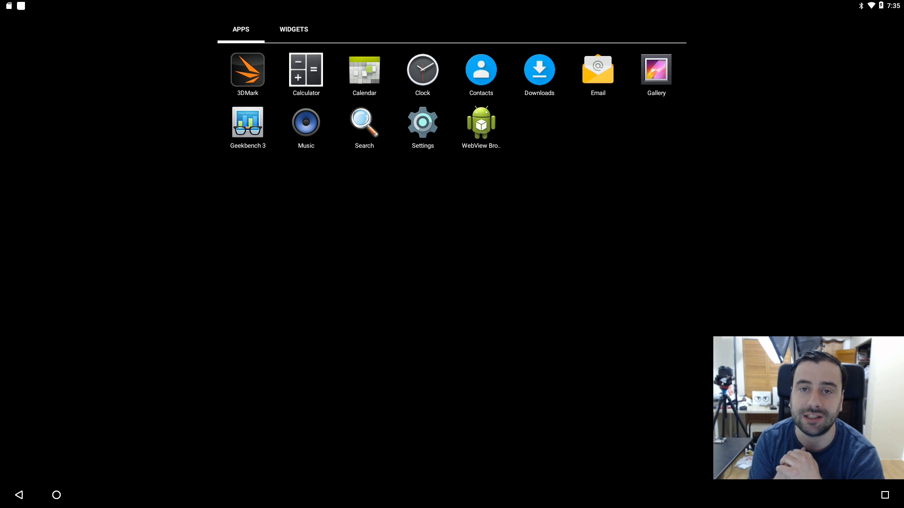
{"action": "mouse_move", "coordinate": [449, 86]}
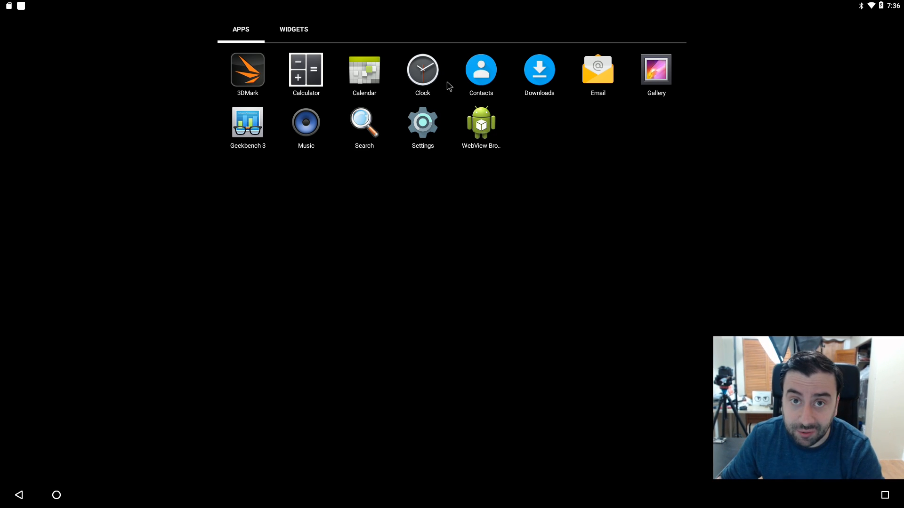
{"action": "mouse_move", "coordinate": [744, 176]}
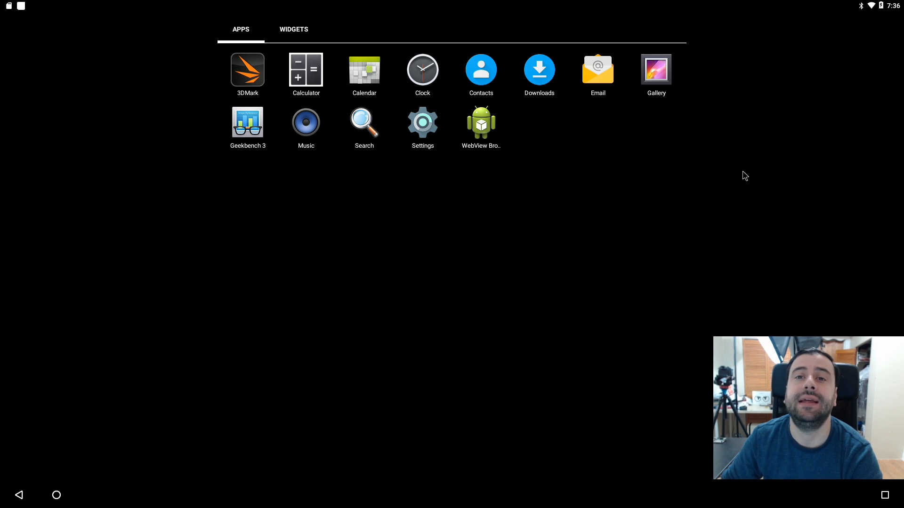
{"action": "mouse_move", "coordinate": [733, 193]}
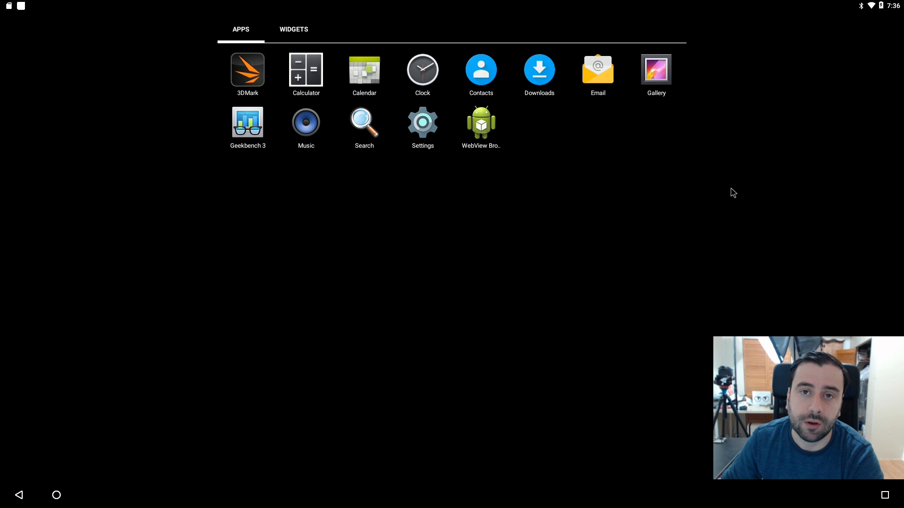
{"action": "mouse_move", "coordinate": [408, 96]}
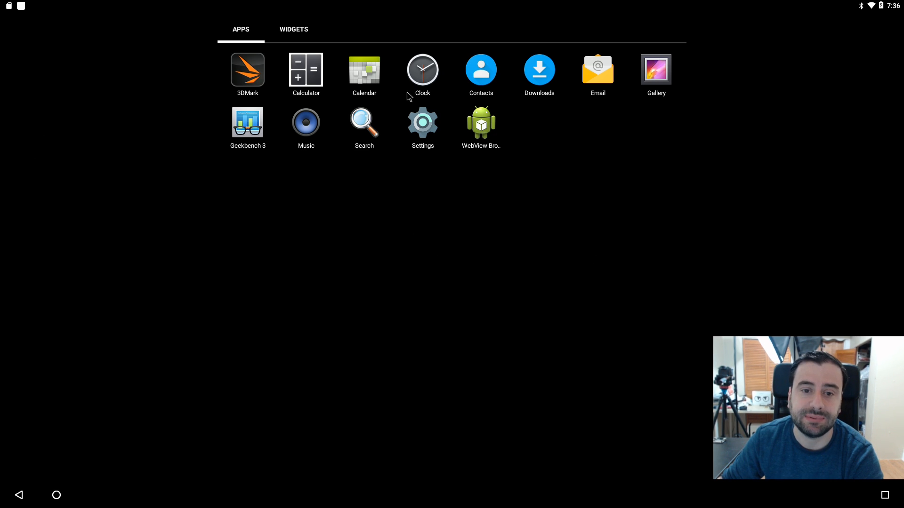
{"action": "mouse_move", "coordinate": [455, 95]}
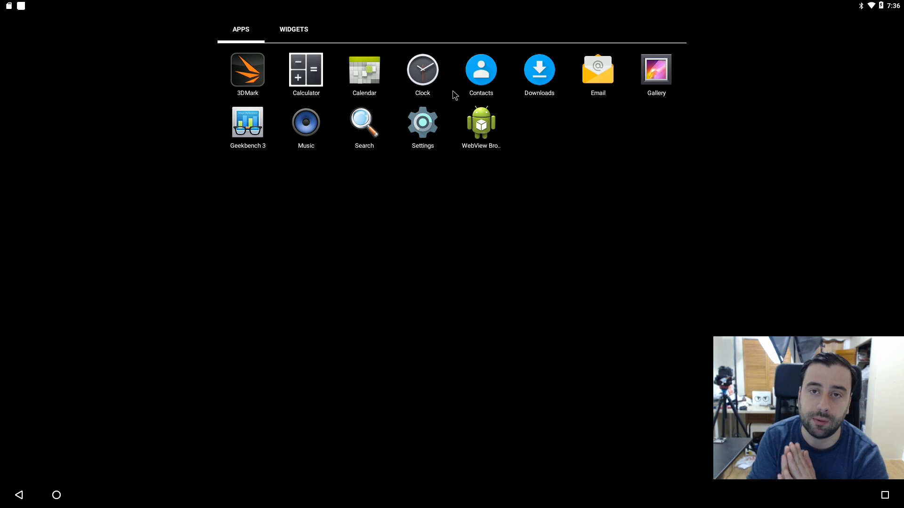
{"action": "mouse_move", "coordinate": [264, 149]}
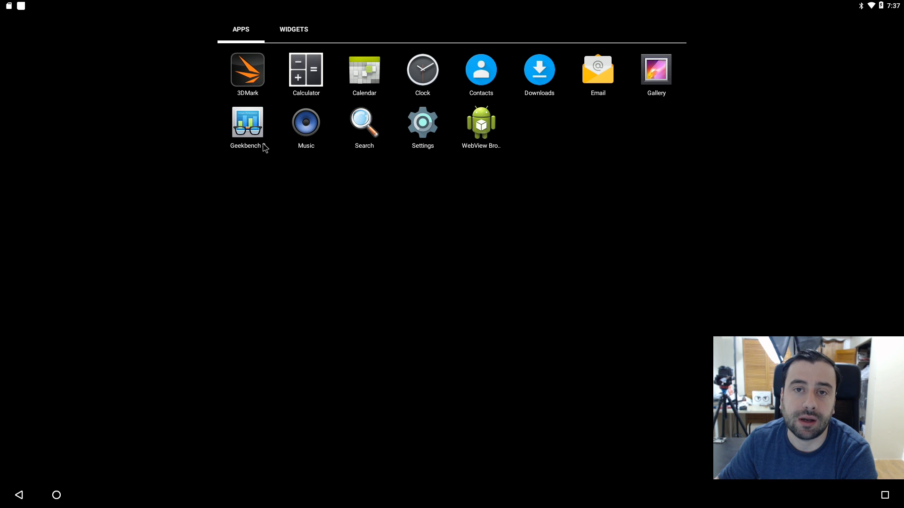
Step: Launch Geekbench 3 and run the CPU benchmarks, scoring 777 single-core and 2300 multi-core
{"action": "left_click", "coordinate": [247, 122]}
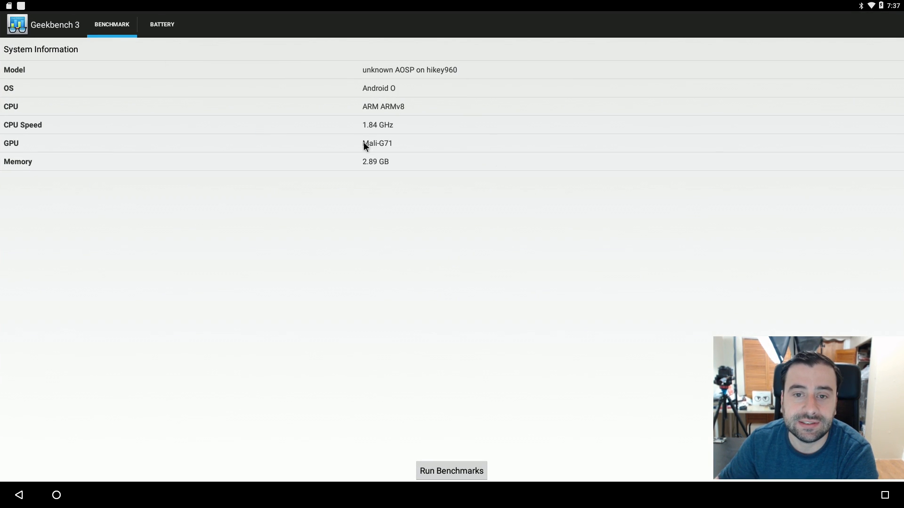
{"action": "mouse_move", "coordinate": [407, 92]}
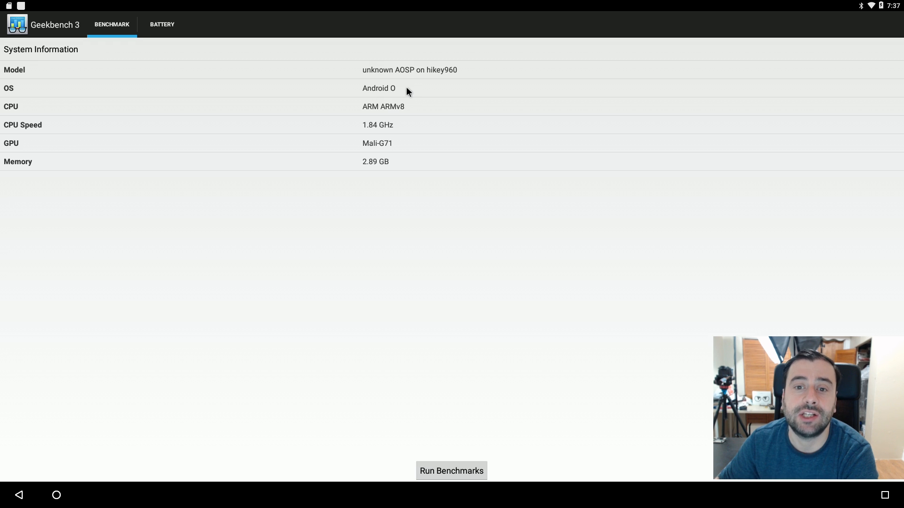
{"action": "mouse_move", "coordinate": [439, 81]}
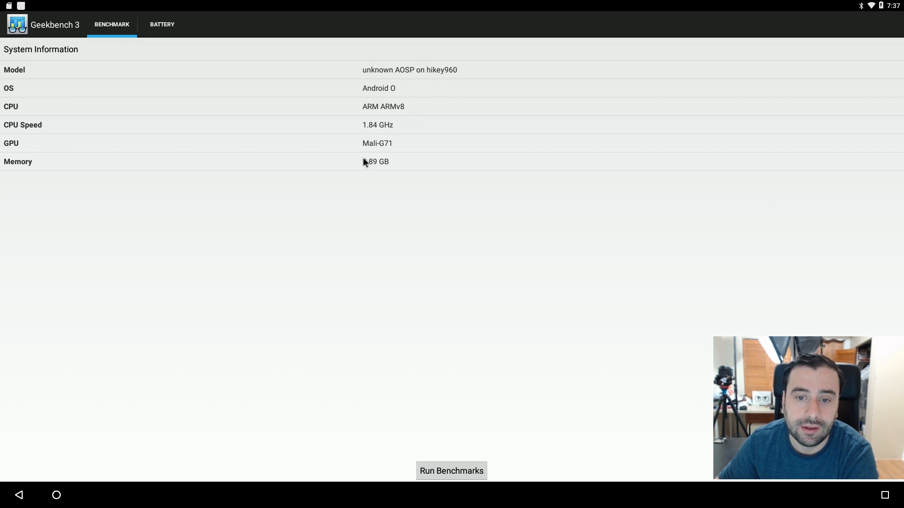
{"action": "mouse_move", "coordinate": [524, 87]}
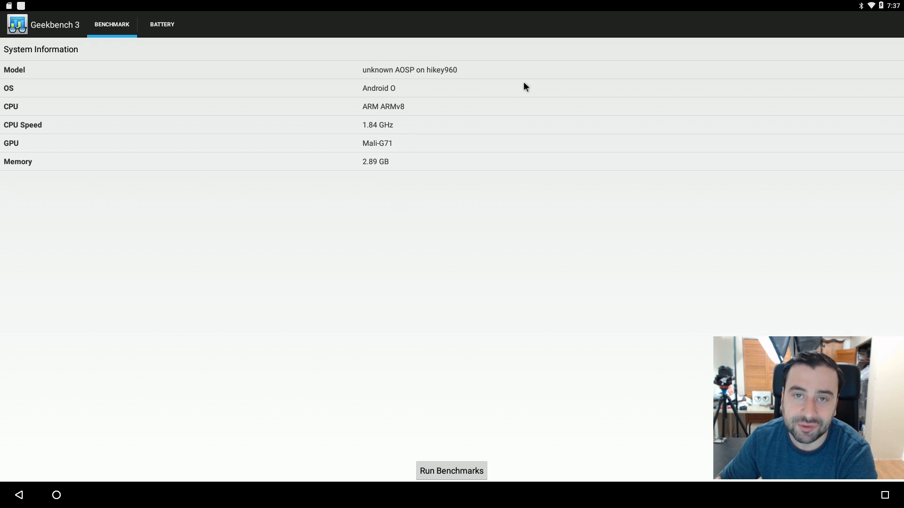
{"action": "mouse_move", "coordinate": [441, 465]}
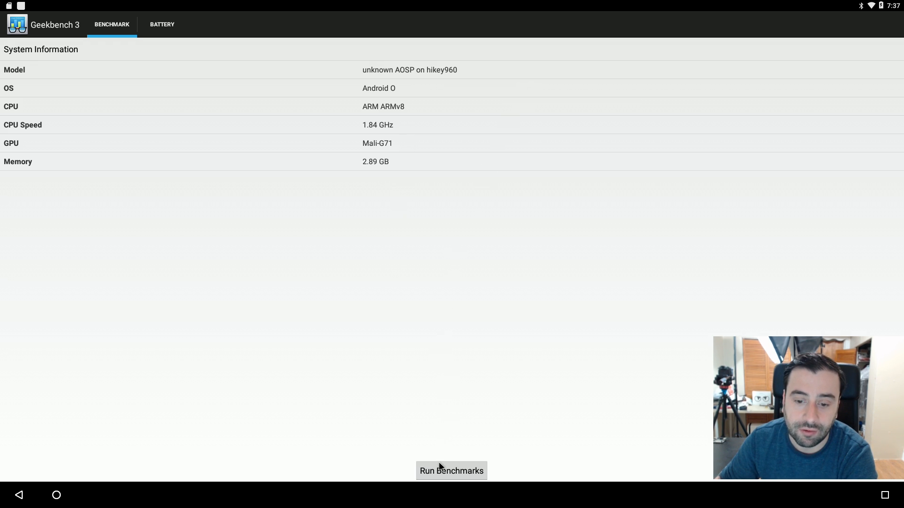
{"action": "left_click", "coordinate": [451, 471]}
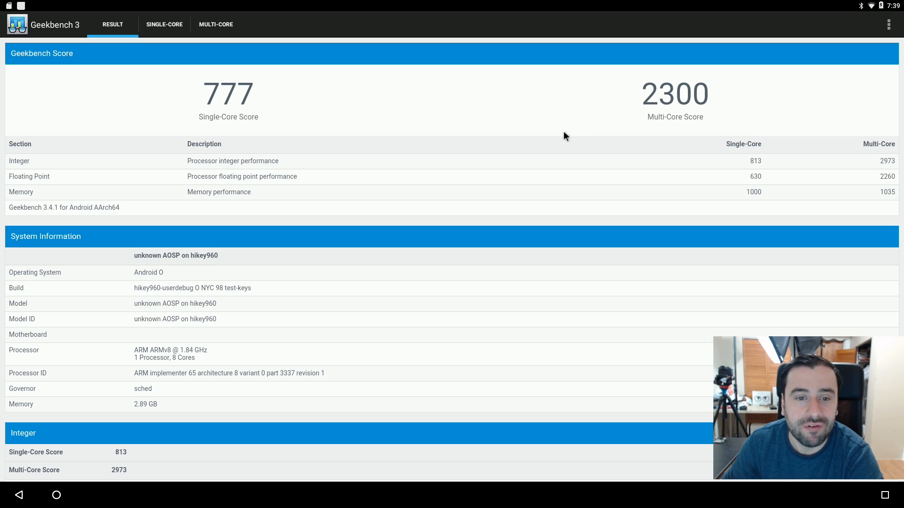
{"action": "mouse_move", "coordinate": [235, 74]}
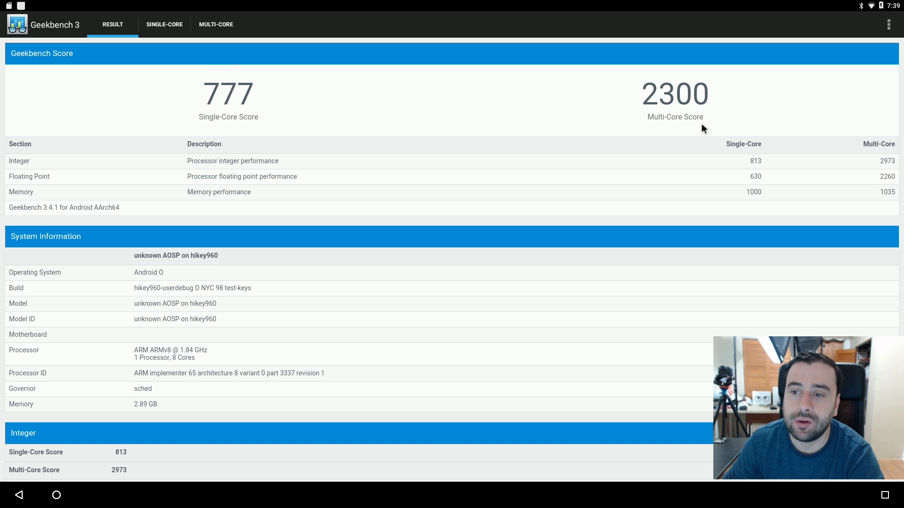
{"action": "mouse_move", "coordinate": [687, 166]}
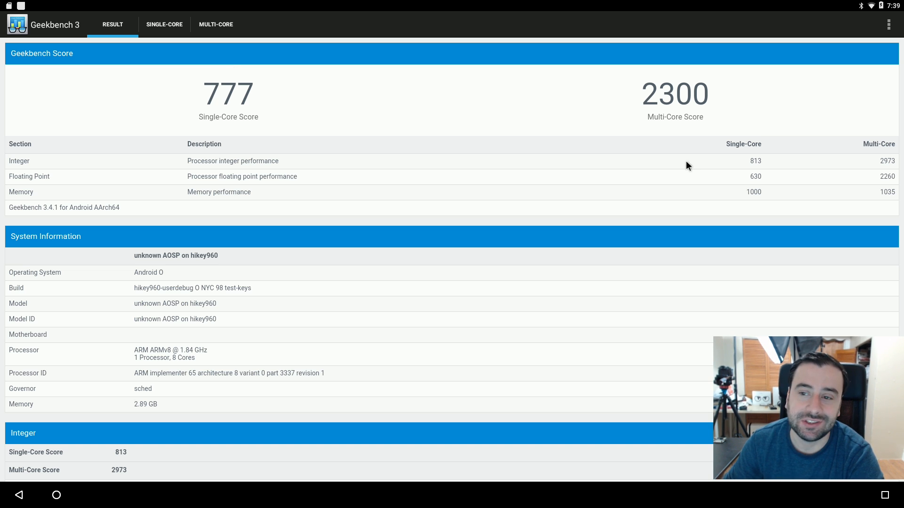
{"action": "mouse_move", "coordinate": [690, 179]}
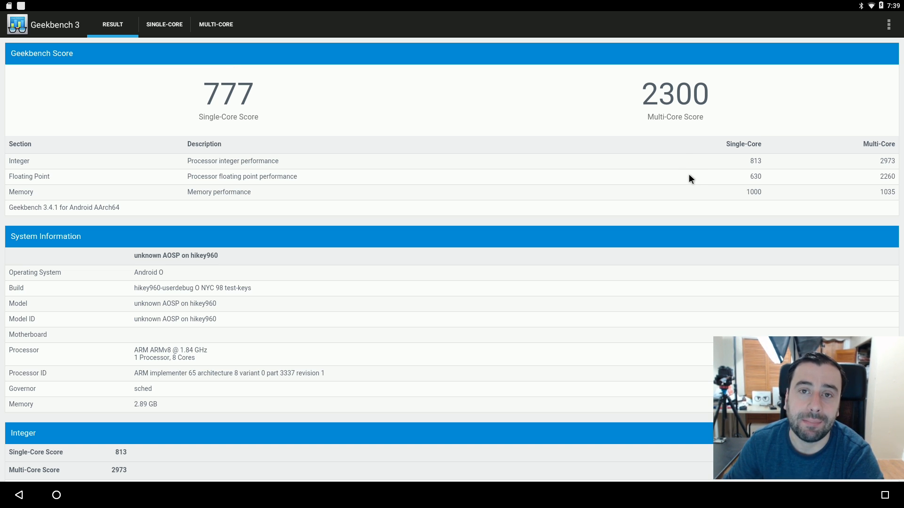
{"action": "mouse_move", "coordinate": [695, 190]}
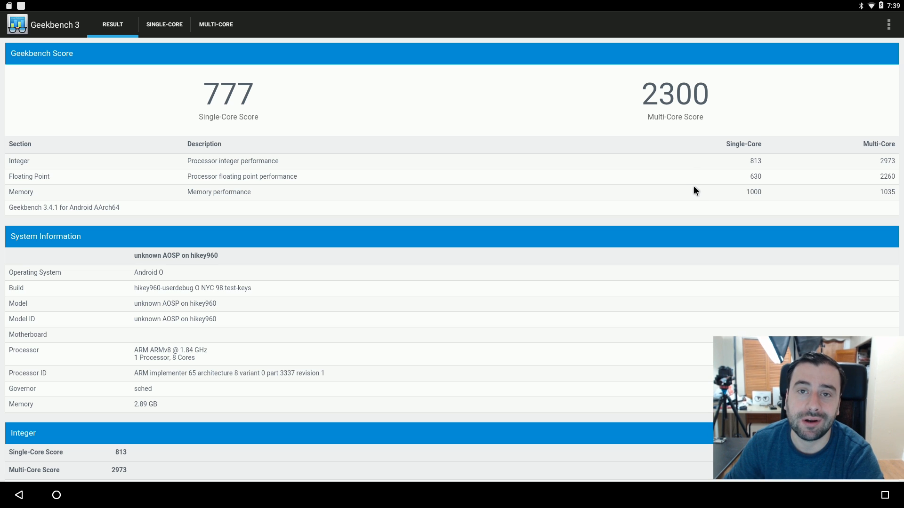
{"action": "mouse_move", "coordinate": [686, 193]}
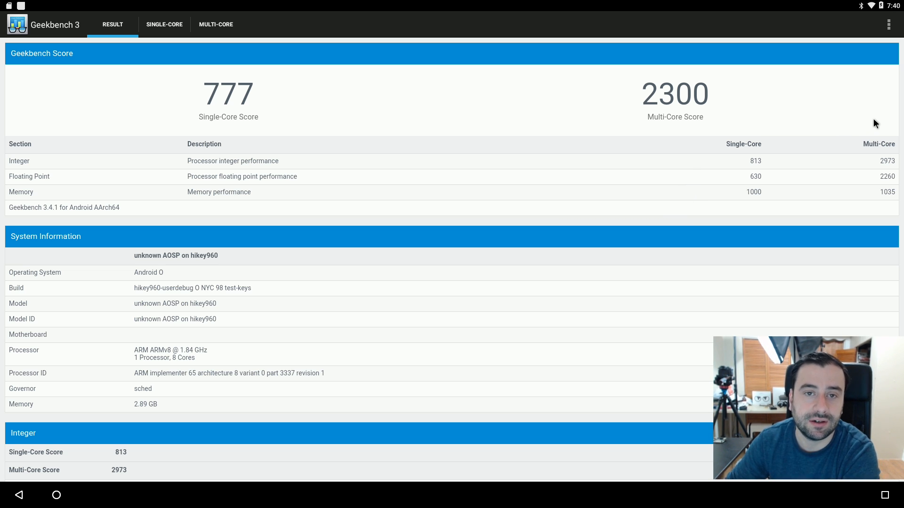
Step: Scroll past the Integer results to the Floating Point and Memory sections (1000 single-core, 1035 multi-core)
{"action": "scroll", "scroll_direction": "down", "scroll_amount": 3}
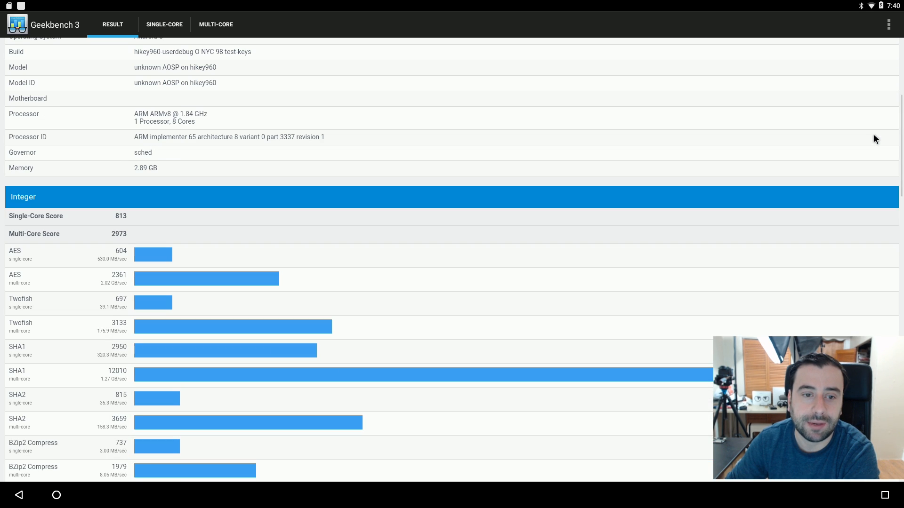
{"action": "scroll", "scroll_direction": "down", "scroll_amount": 3}
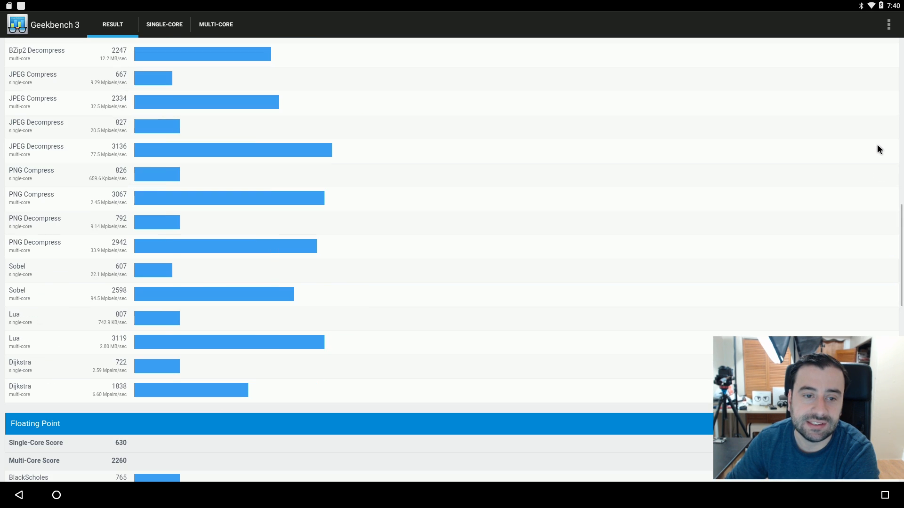
{"action": "scroll", "scroll_direction": "down", "scroll_amount": 3}
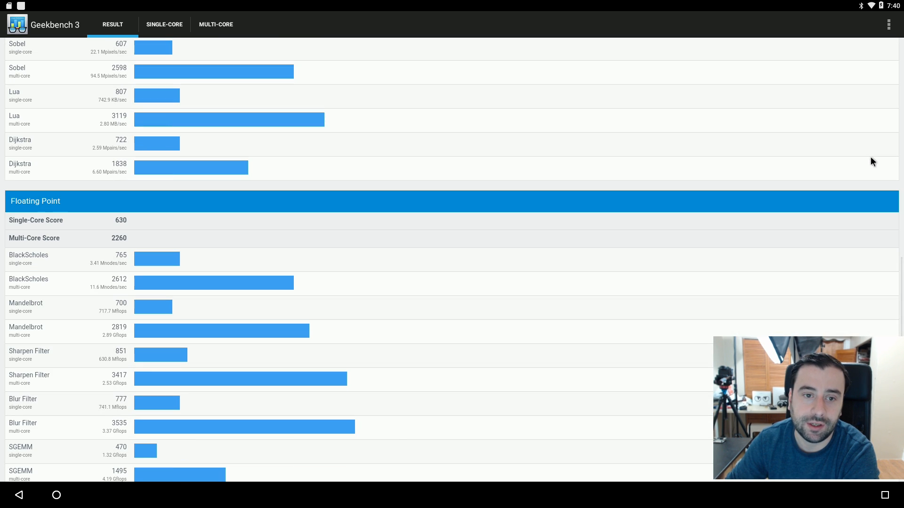
{"action": "scroll", "scroll_direction": "down", "scroll_amount": 3}
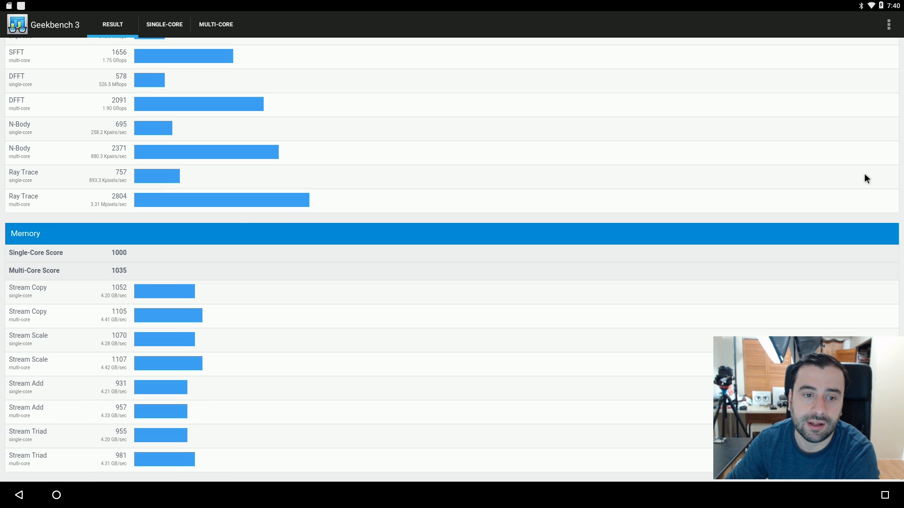
{"action": "mouse_move", "coordinate": [869, 197]}
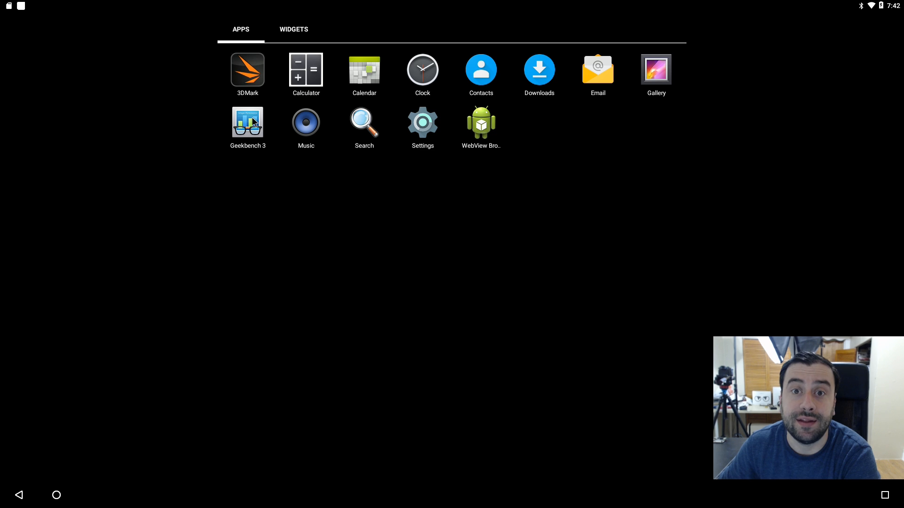
{"action": "mouse_move", "coordinate": [236, 67]}
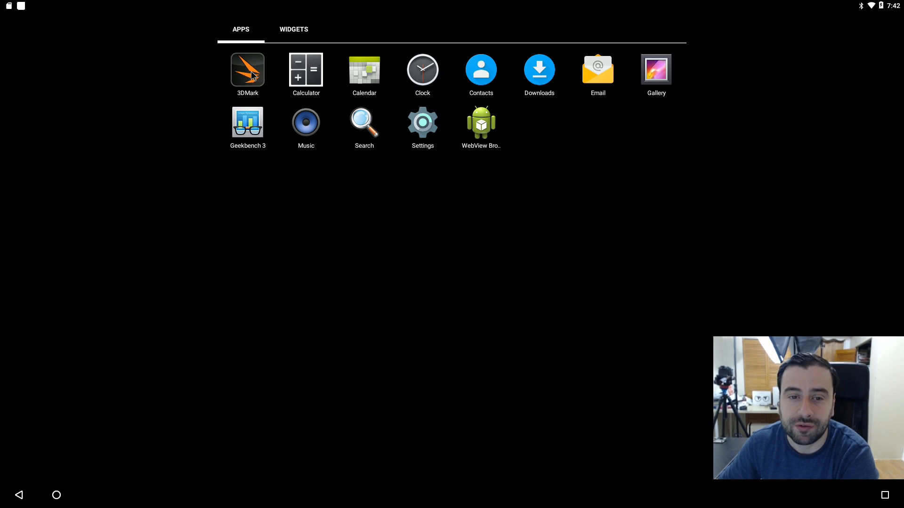
{"action": "mouse_move", "coordinate": [240, 197]}
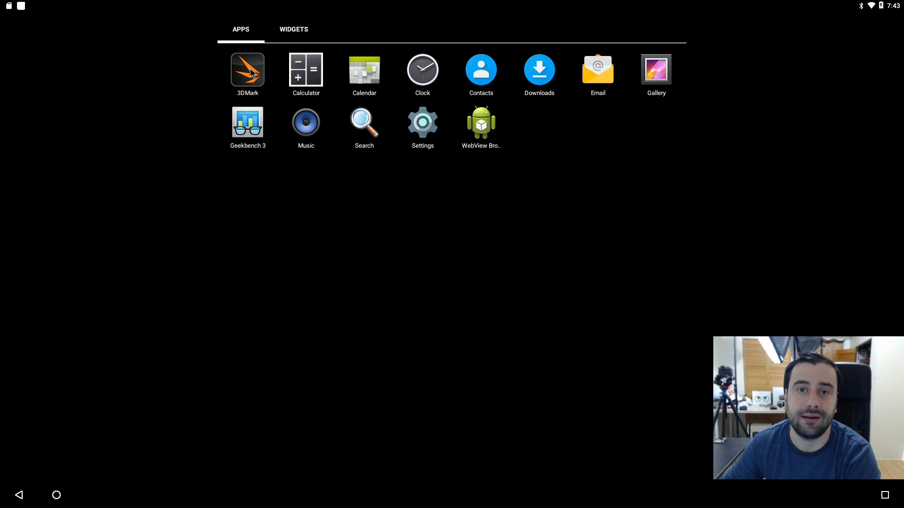
Step: Launch 3DMark and run Sling Shot Extreme, scoring 464 with monitoring data
{"action": "left_click", "coordinate": [247, 69]}
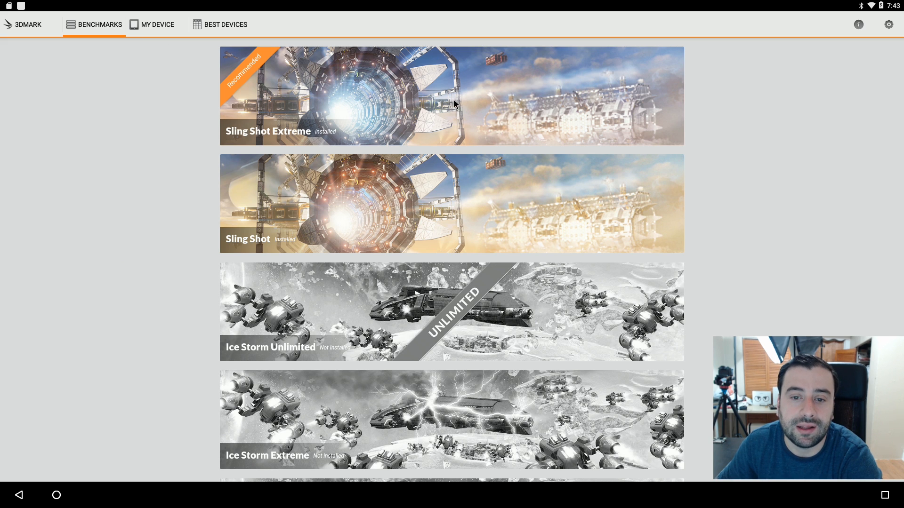
{"action": "left_click", "coordinate": [452, 95]}
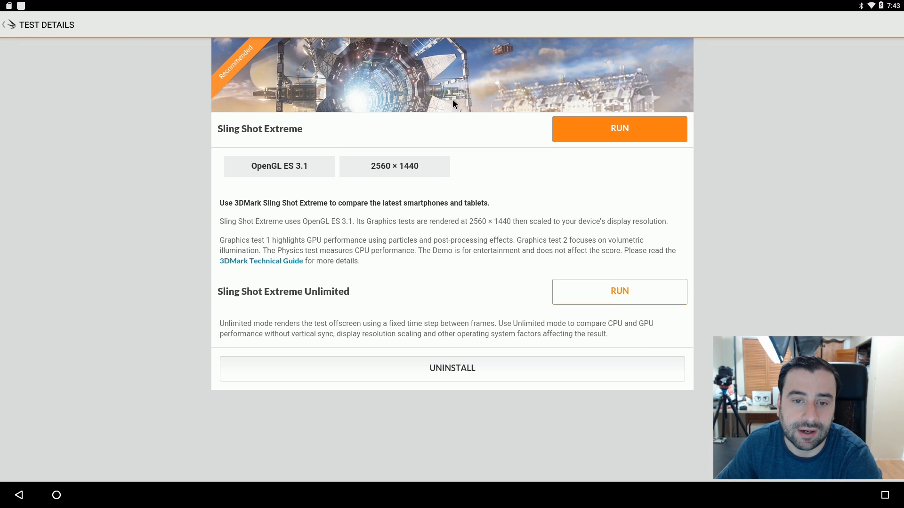
{"action": "left_click", "coordinate": [619, 128]}
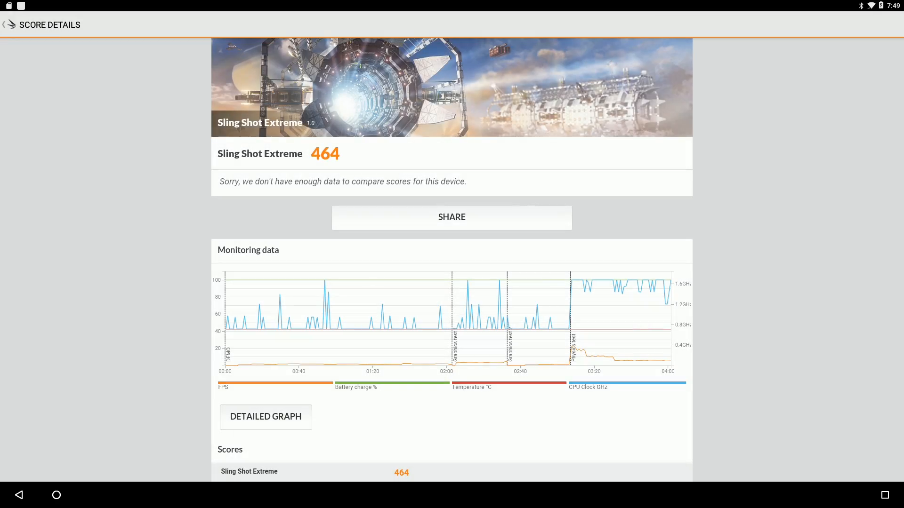
Step: Open the detailed monitoring graph showing CPU clock and average CPU usage
{"action": "left_click", "coordinate": [265, 417]}
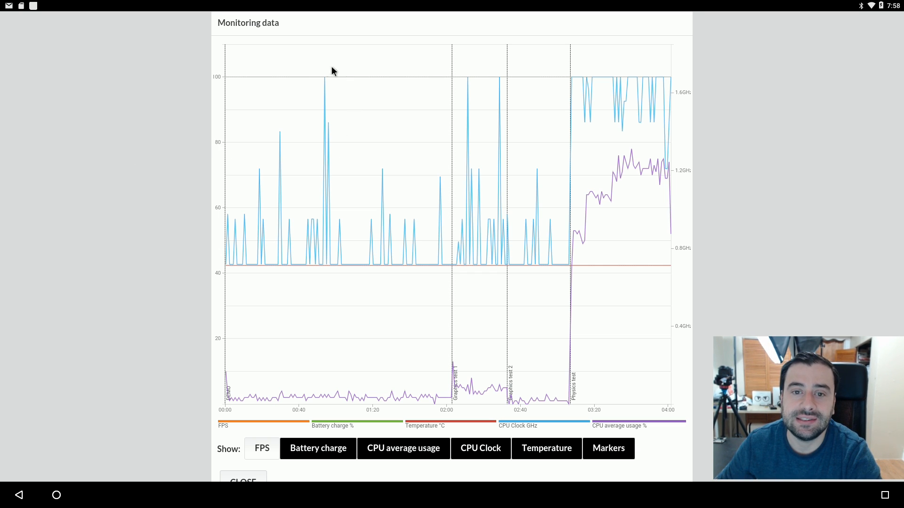
{"action": "mouse_move", "coordinate": [470, 340]}
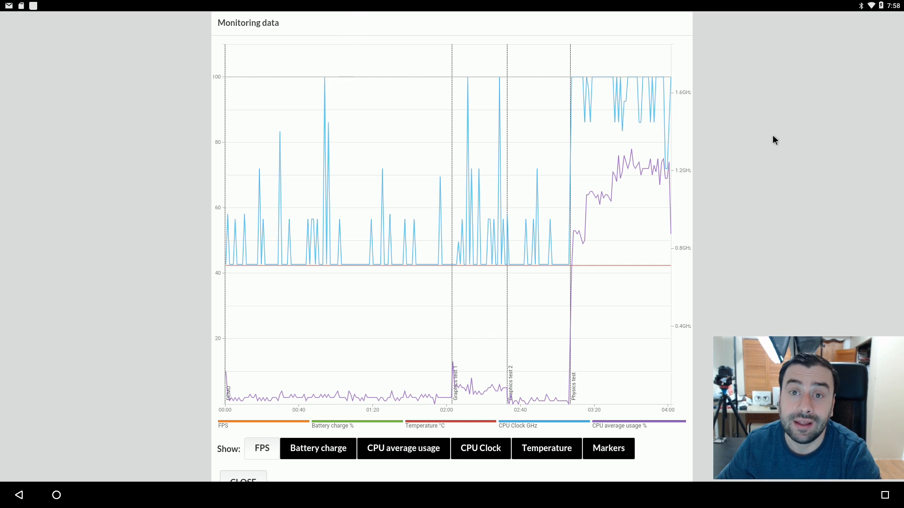
{"action": "mouse_move", "coordinate": [501, 154]}
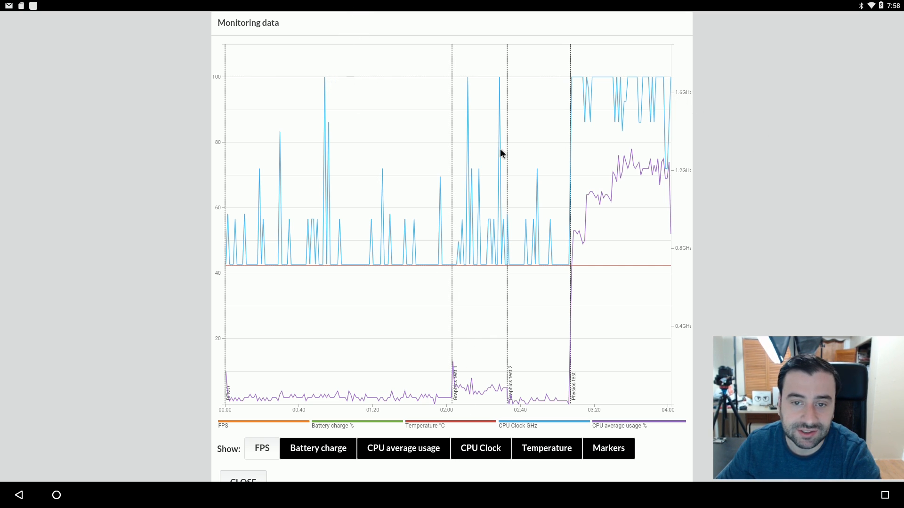
{"action": "mouse_move", "coordinate": [221, 317]}
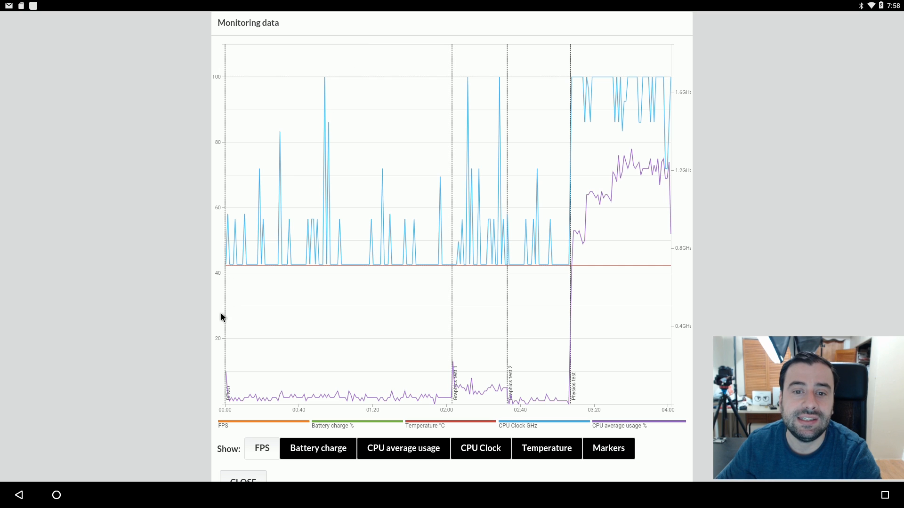
{"action": "mouse_move", "coordinate": [332, 229]}
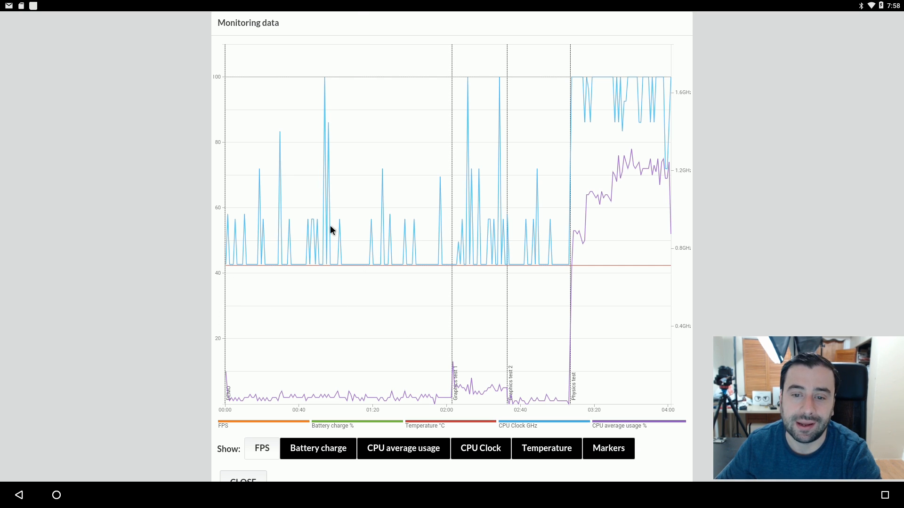
{"action": "mouse_move", "coordinate": [334, 236]}
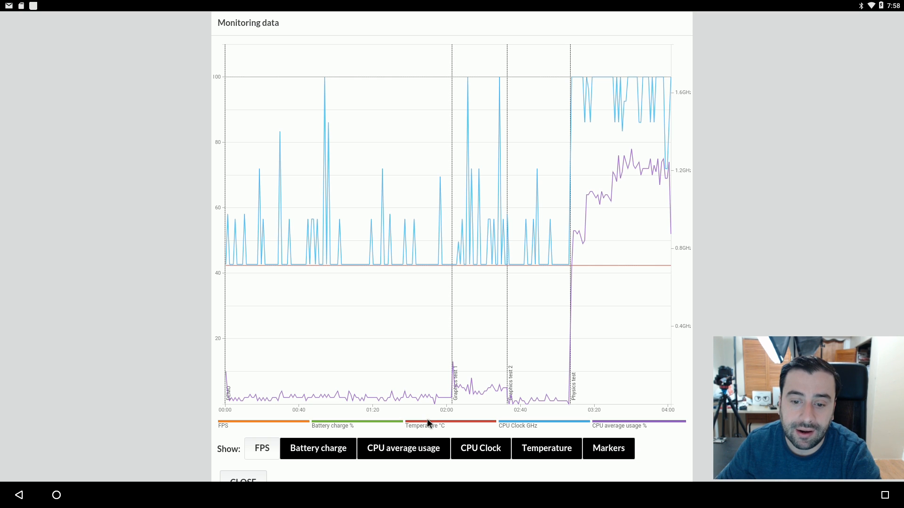
{"action": "mouse_move", "coordinate": [455, 152]}
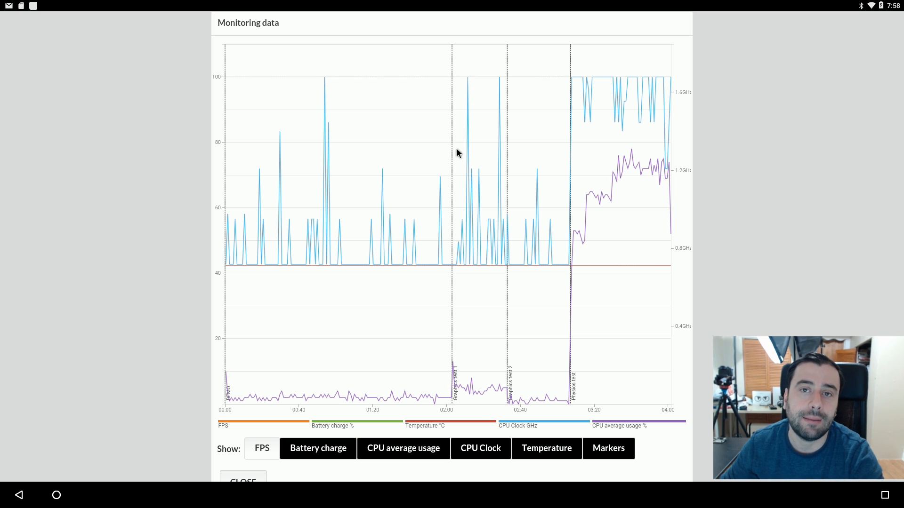
{"action": "mouse_move", "coordinate": [482, 307]}
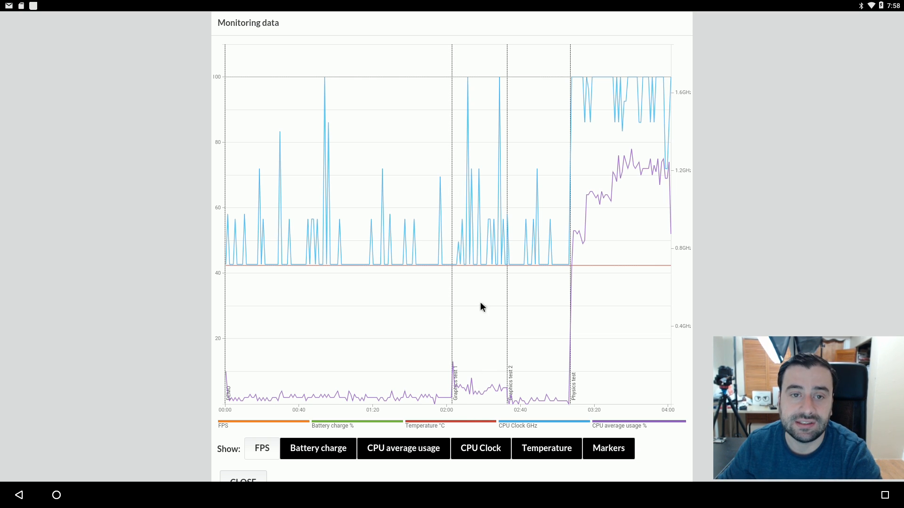
{"action": "mouse_move", "coordinate": [403, 236]}
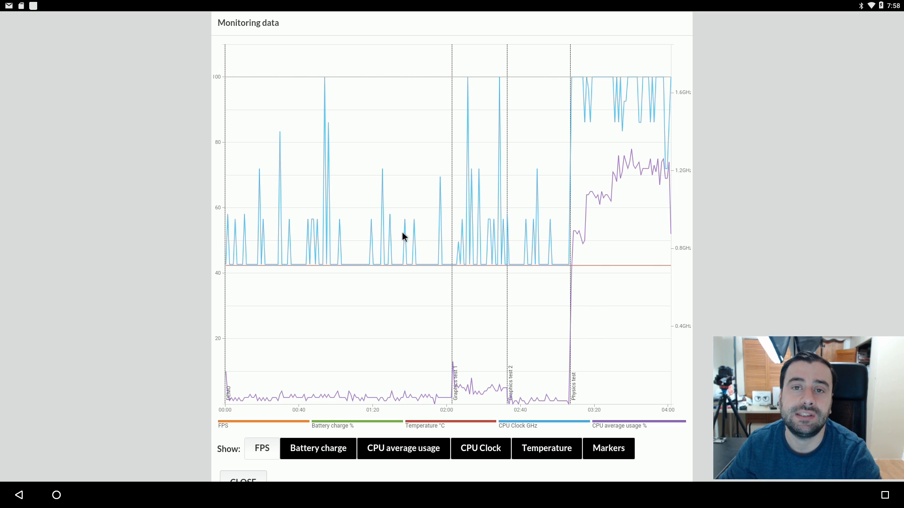
{"action": "mouse_move", "coordinate": [664, 252]}
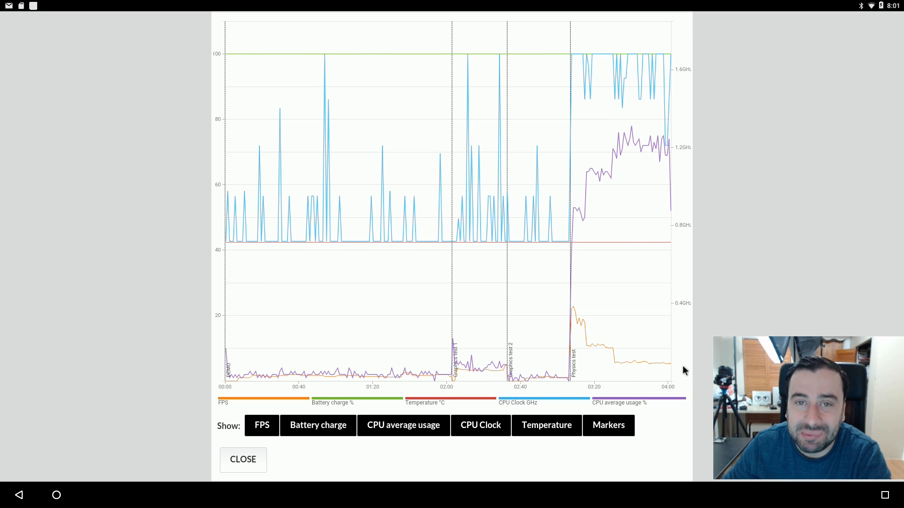
{"action": "mouse_move", "coordinate": [557, 307]}
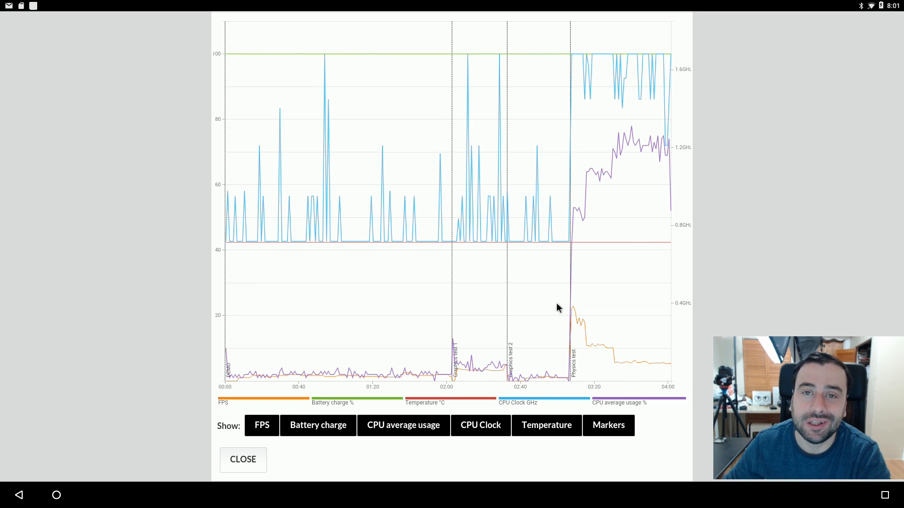